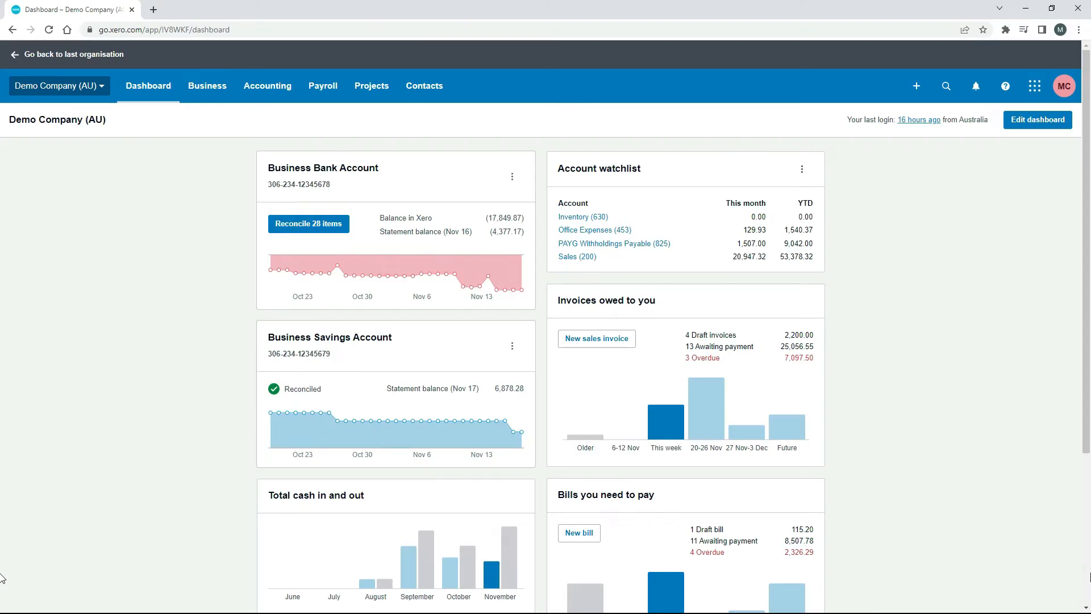
mouse_move(424, 86)
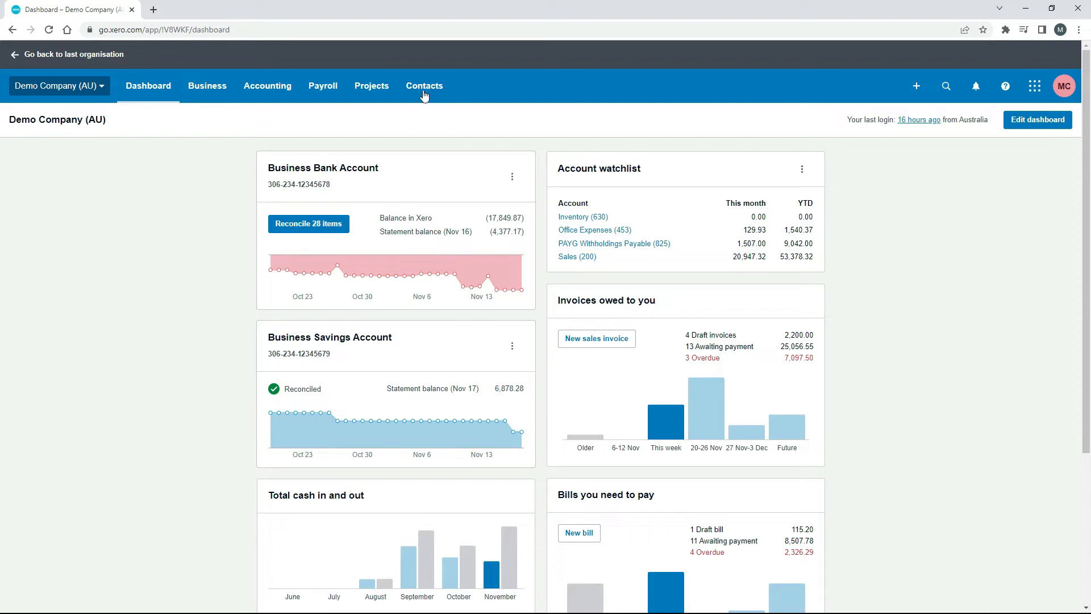
- Open the Contacts list, scroll through every contact, and check the Import/Export menu
left_click(424, 86)
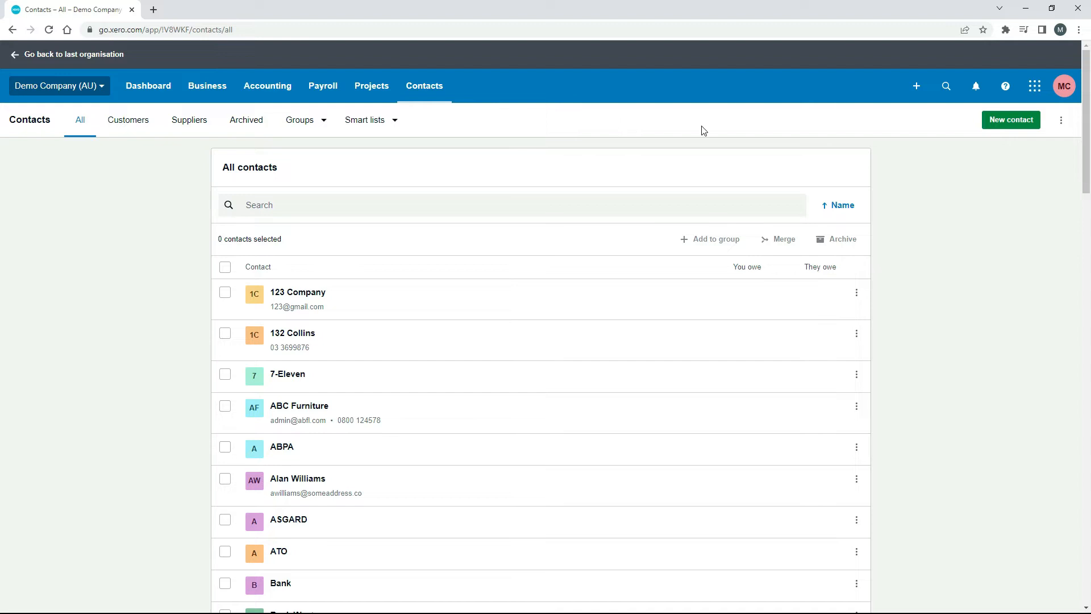
left_click(1061, 120)
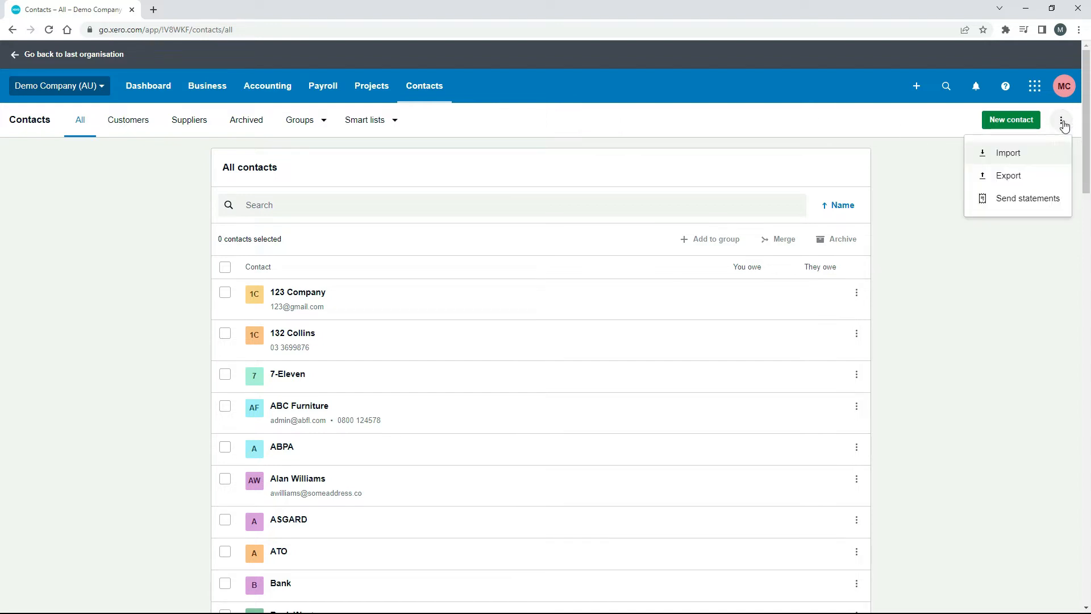
mouse_move(863, 168)
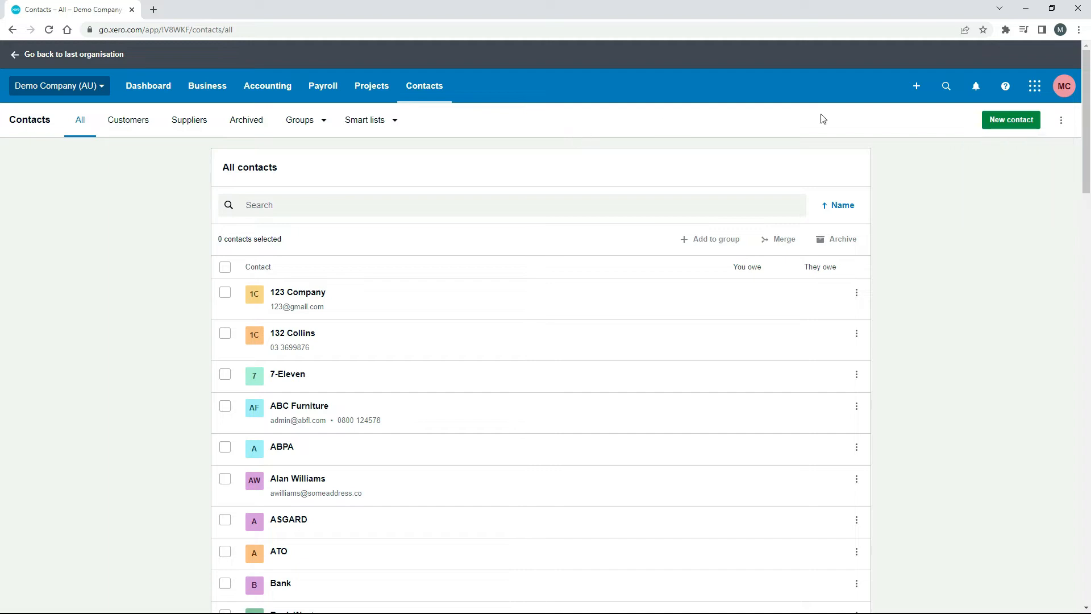
mouse_move(80, 132)
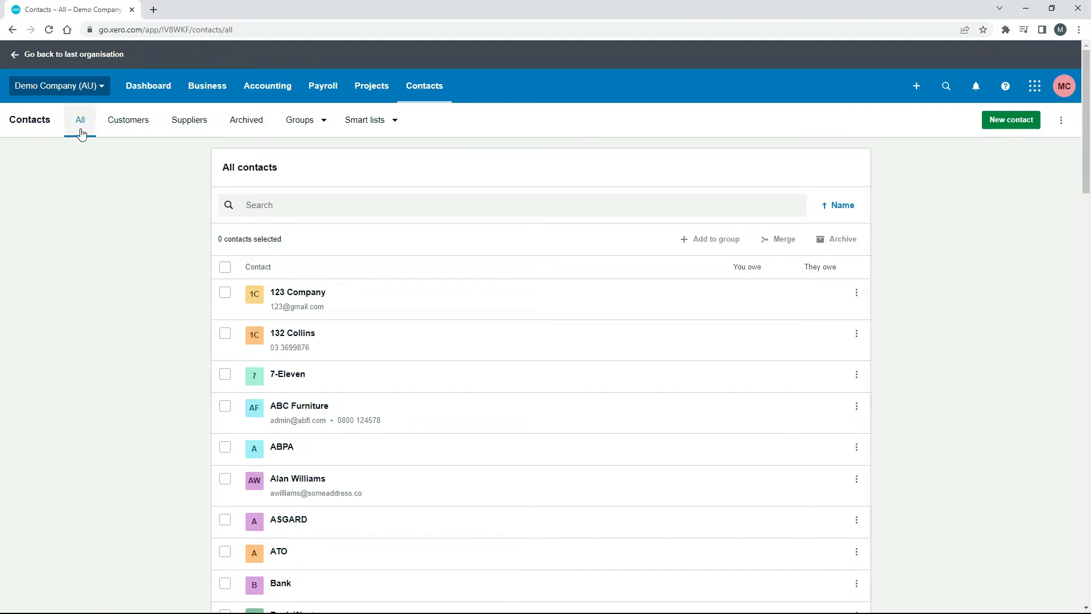
mouse_move(81, 143)
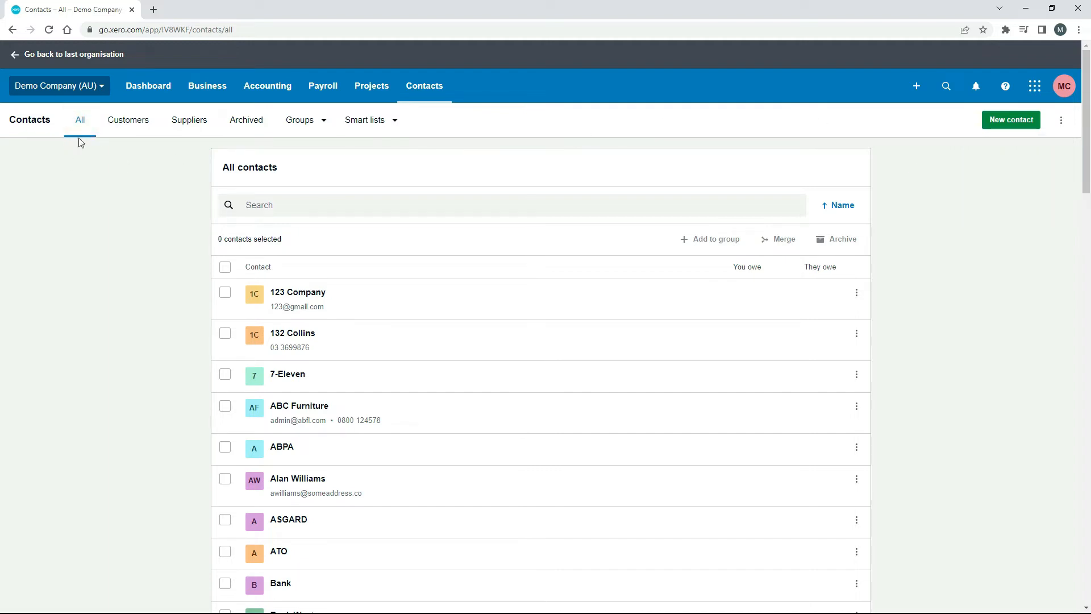
scroll("down", 3)
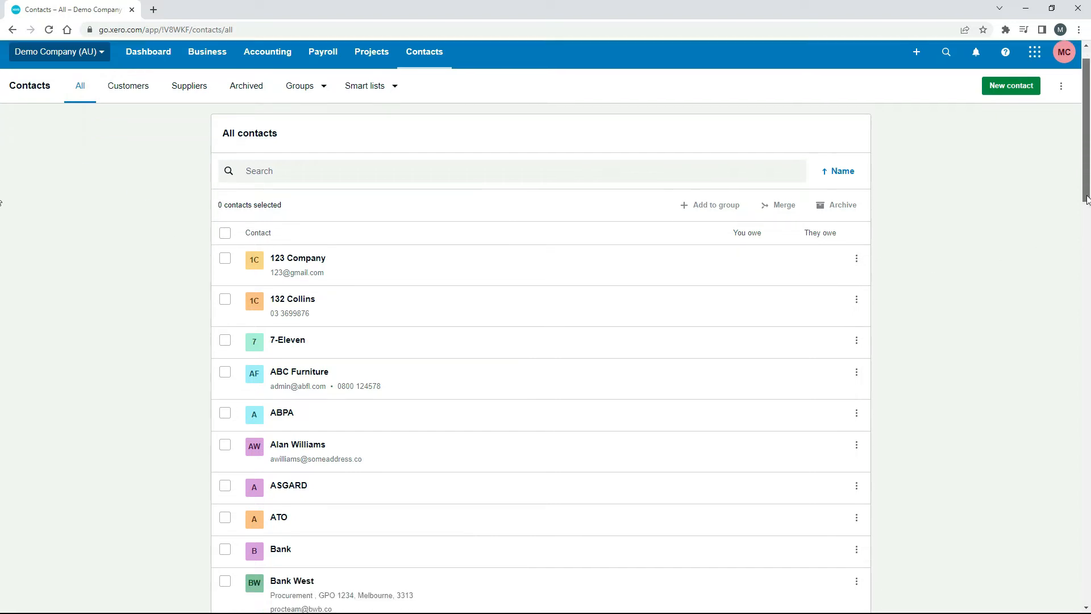
scroll("down", 3)
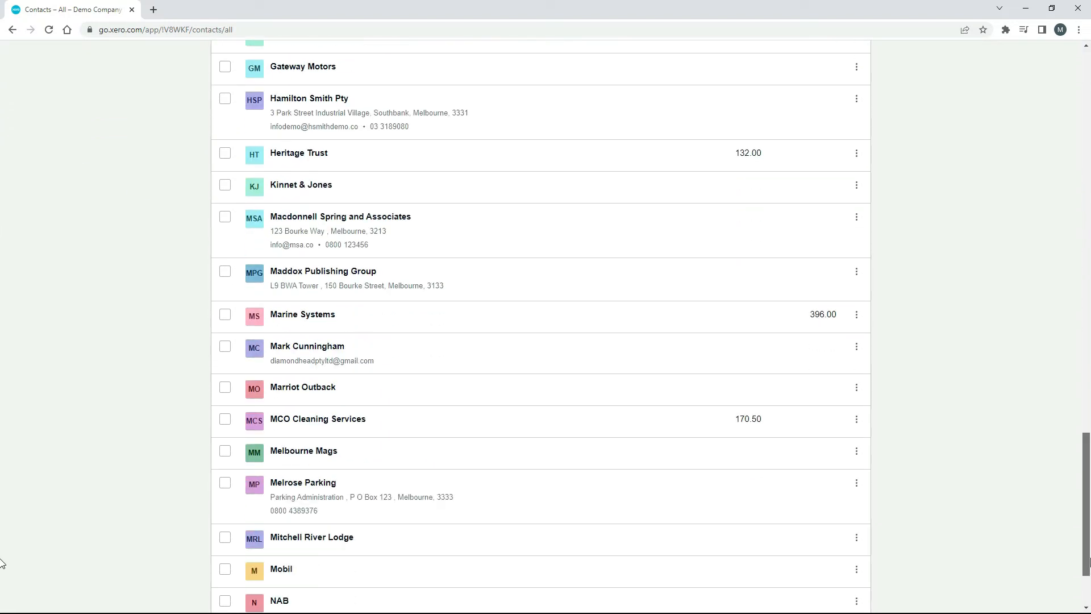
scroll("down", 3)
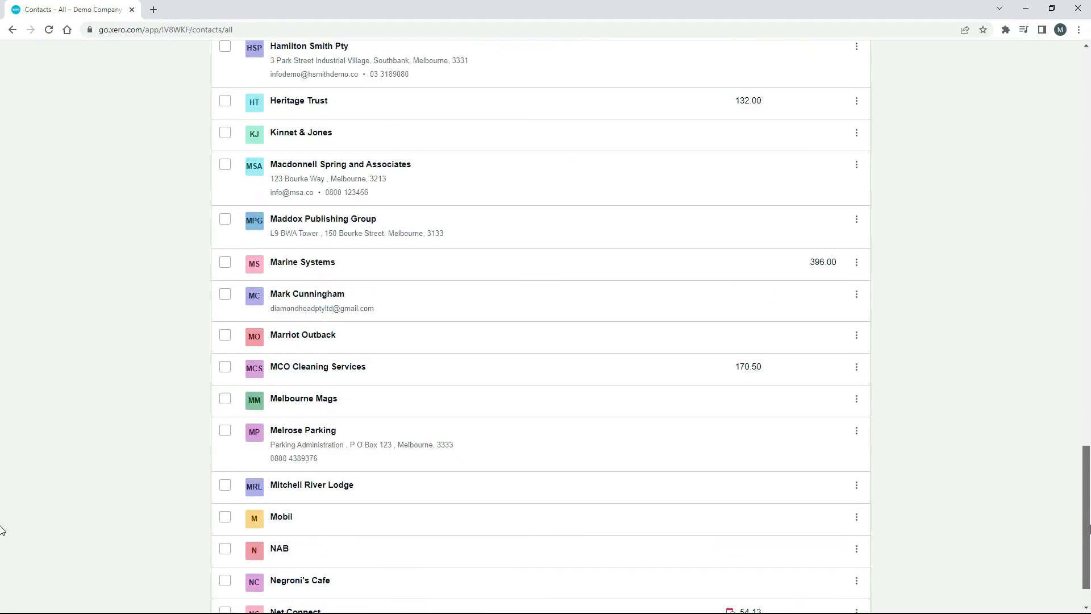
left_click(1060, 120)
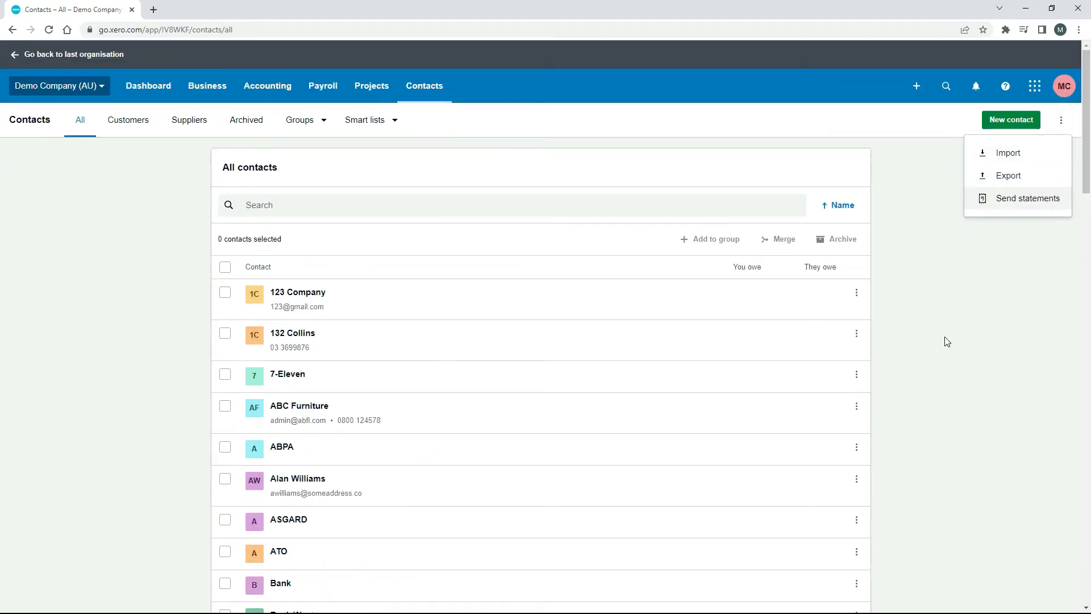
left_click(931, 430)
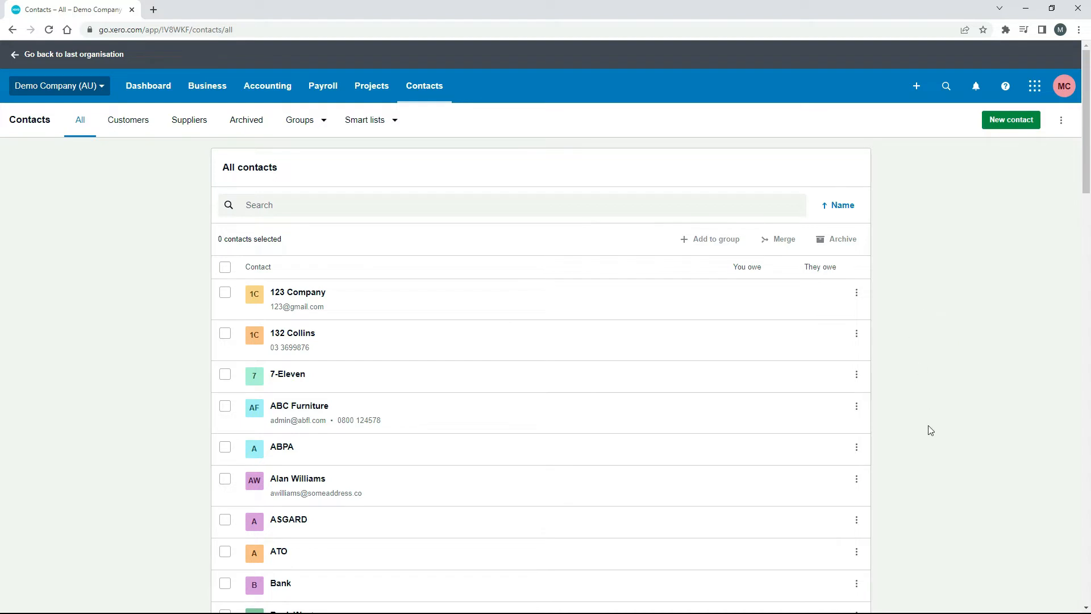
mouse_move(457, 147)
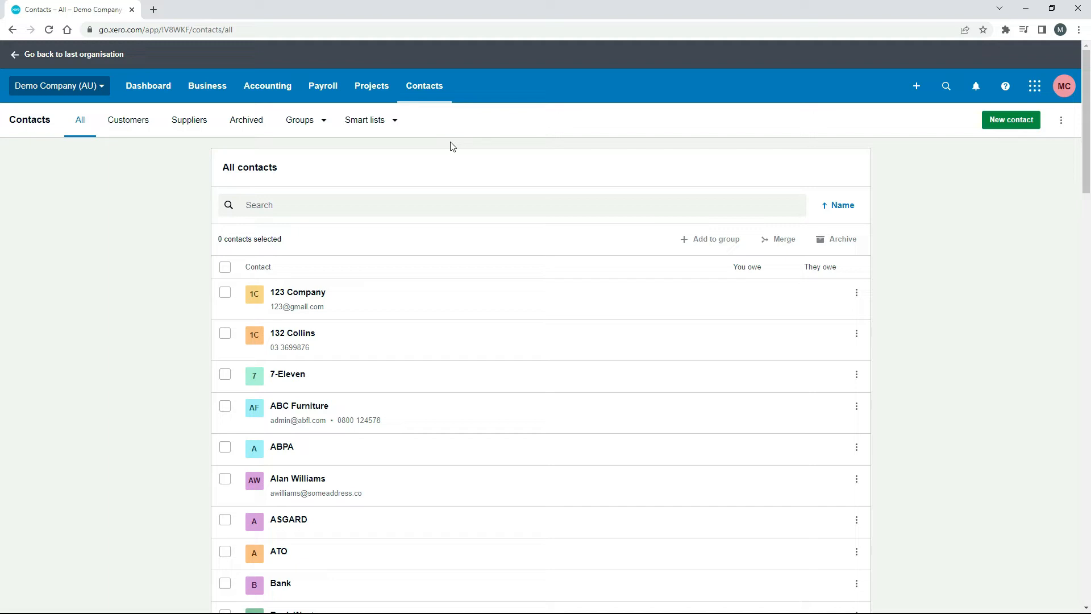
mouse_move(227, 148)
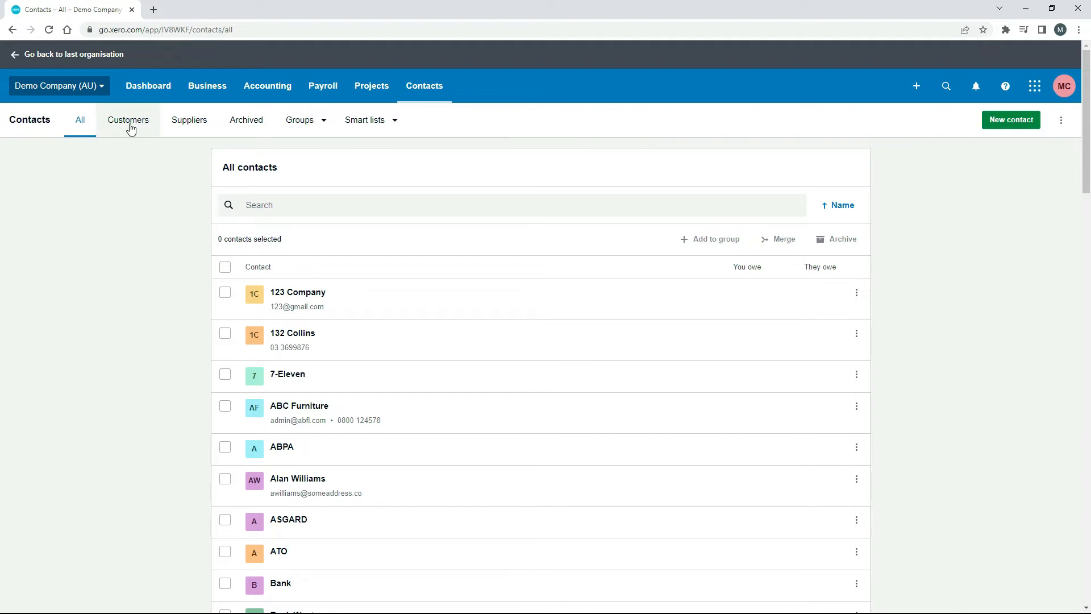
- Filter the contacts to Customers, then switch the filter to Suppliers
left_click(128, 119)
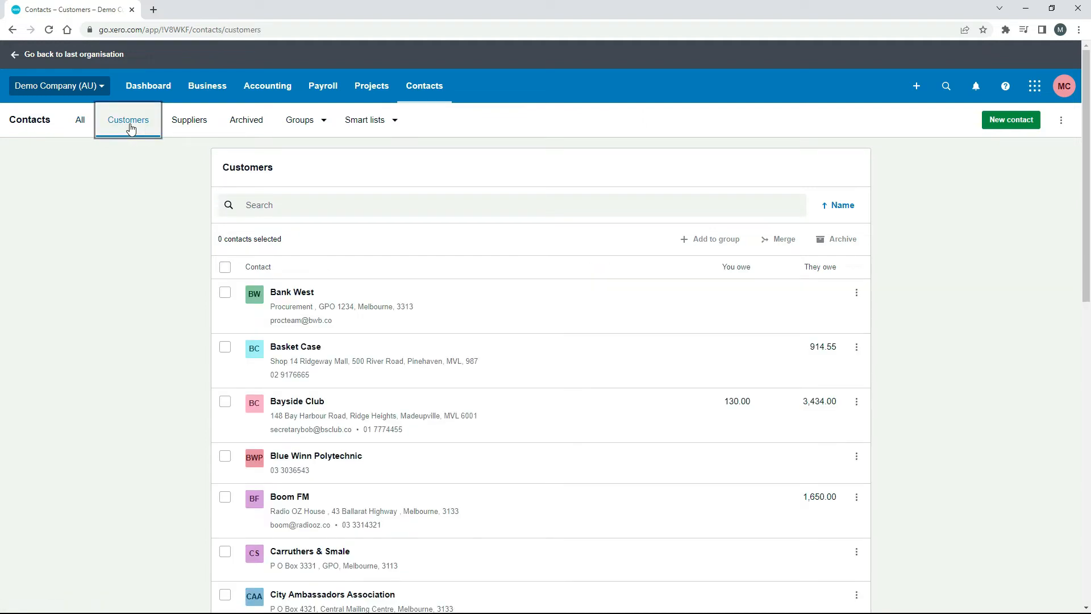
mouse_move(193, 429)
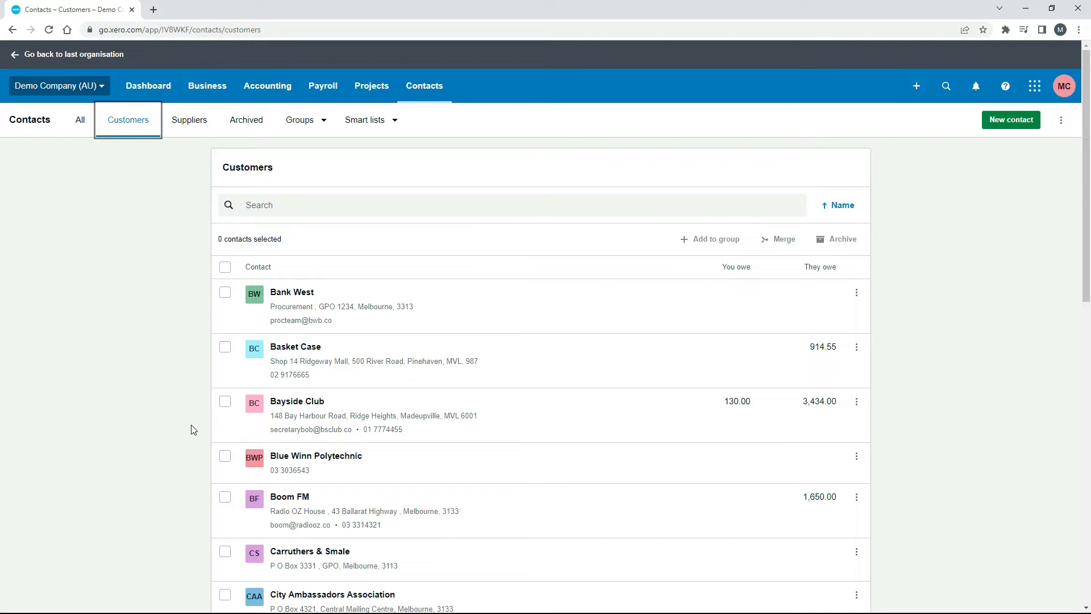
mouse_move(189, 124)
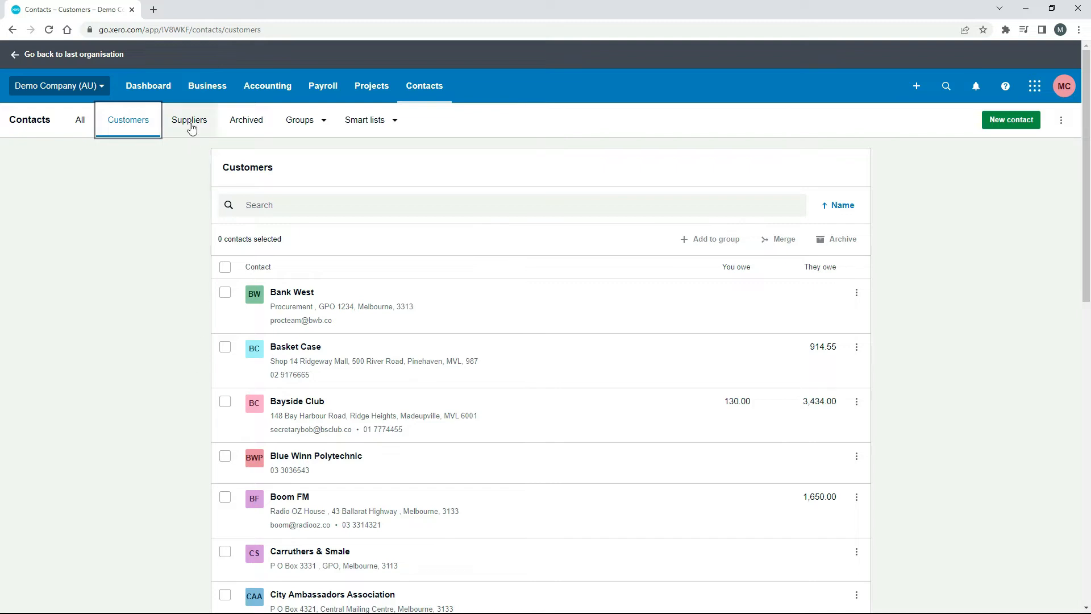
left_click(190, 120)
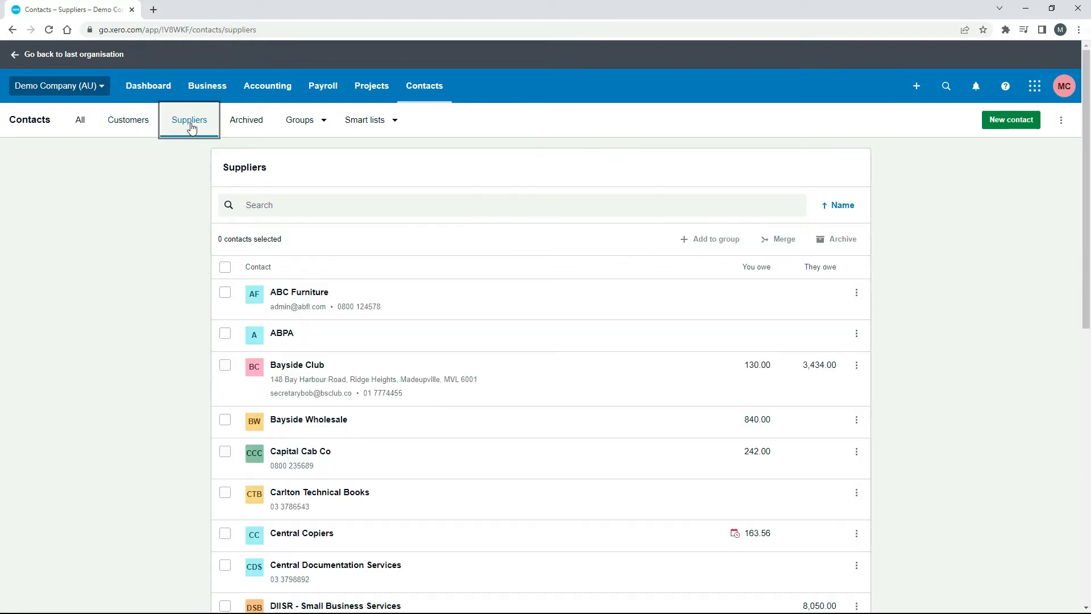
mouse_move(165, 150)
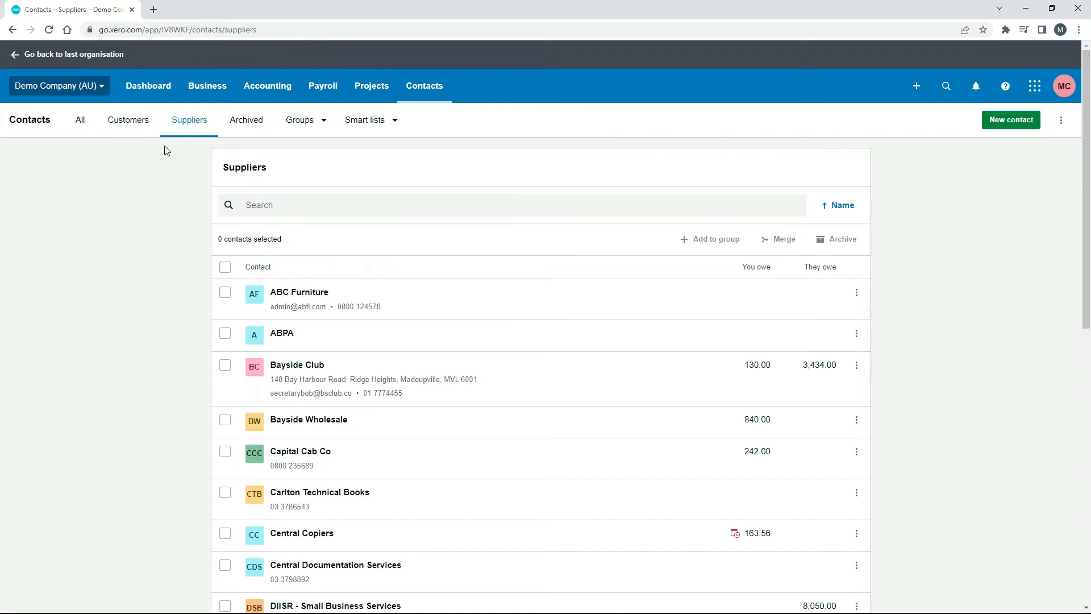
mouse_move(267, 149)
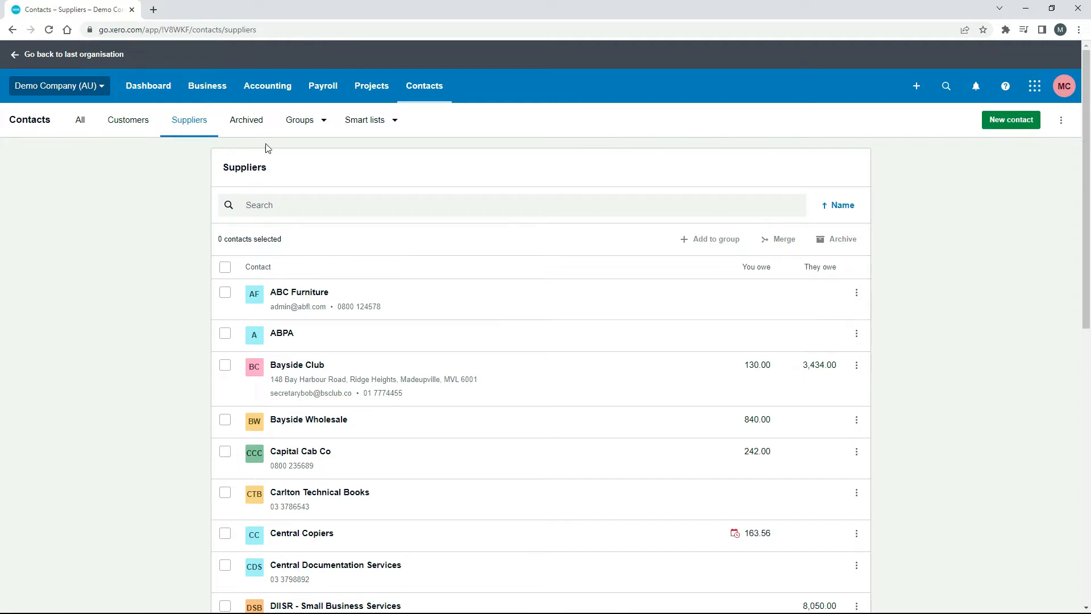
left_click(303, 120)
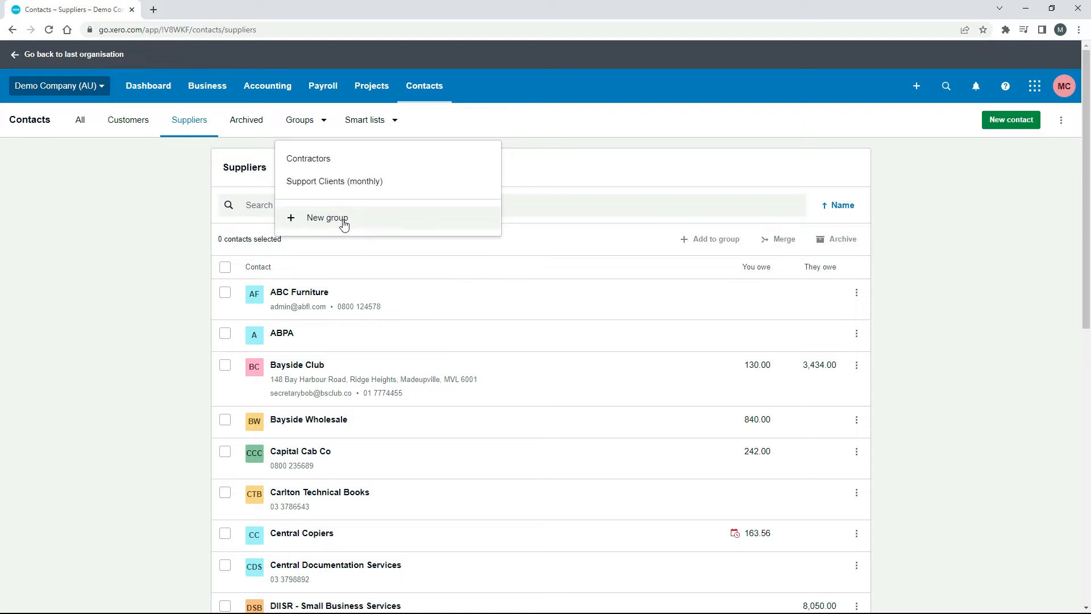
mouse_move(329, 224)
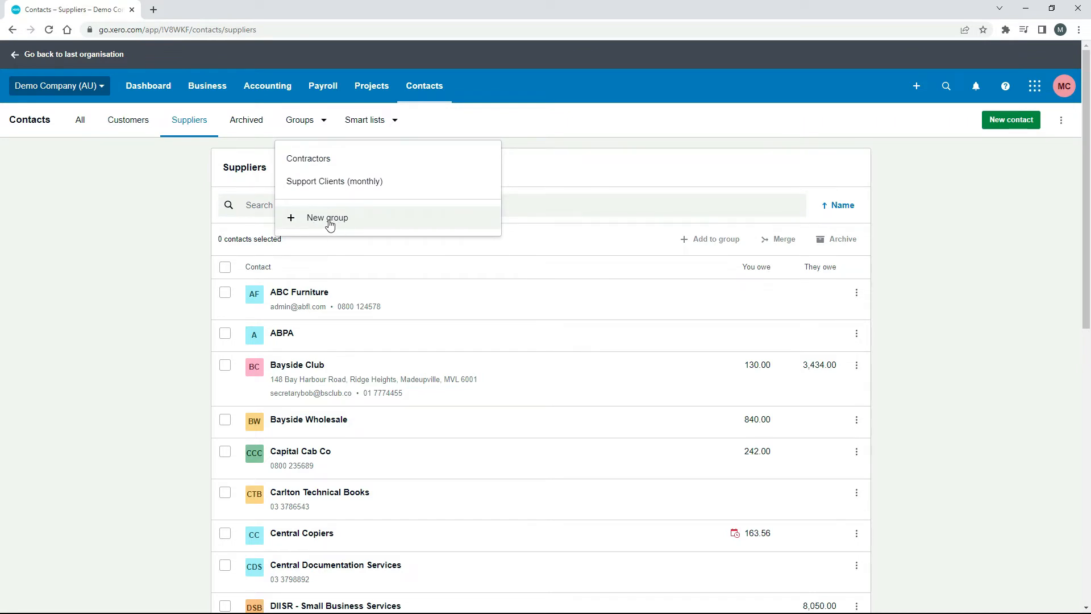
left_click(327, 218)
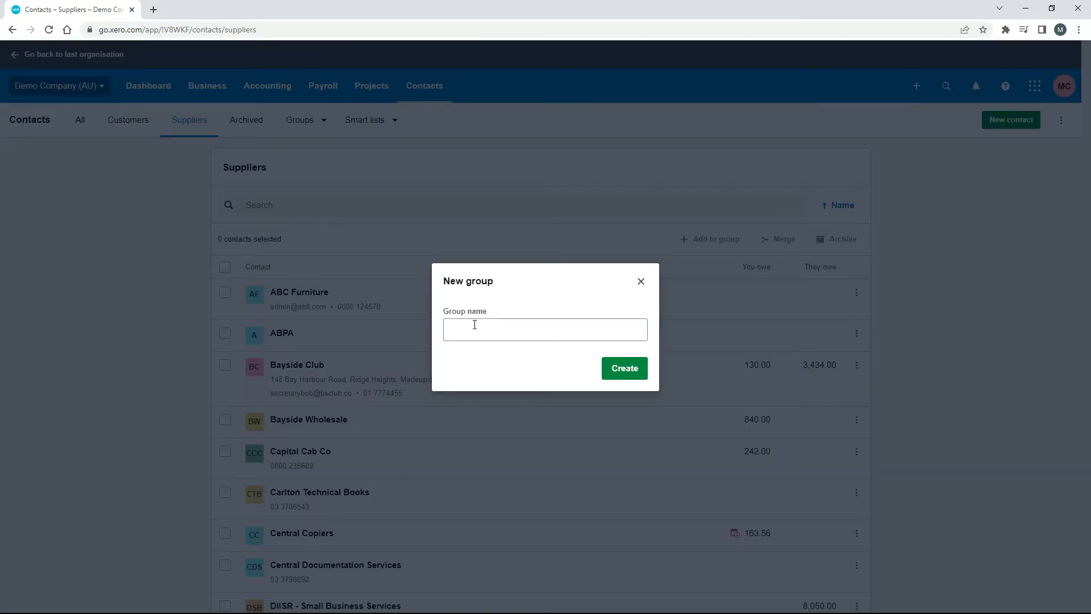
mouse_move(641, 281)
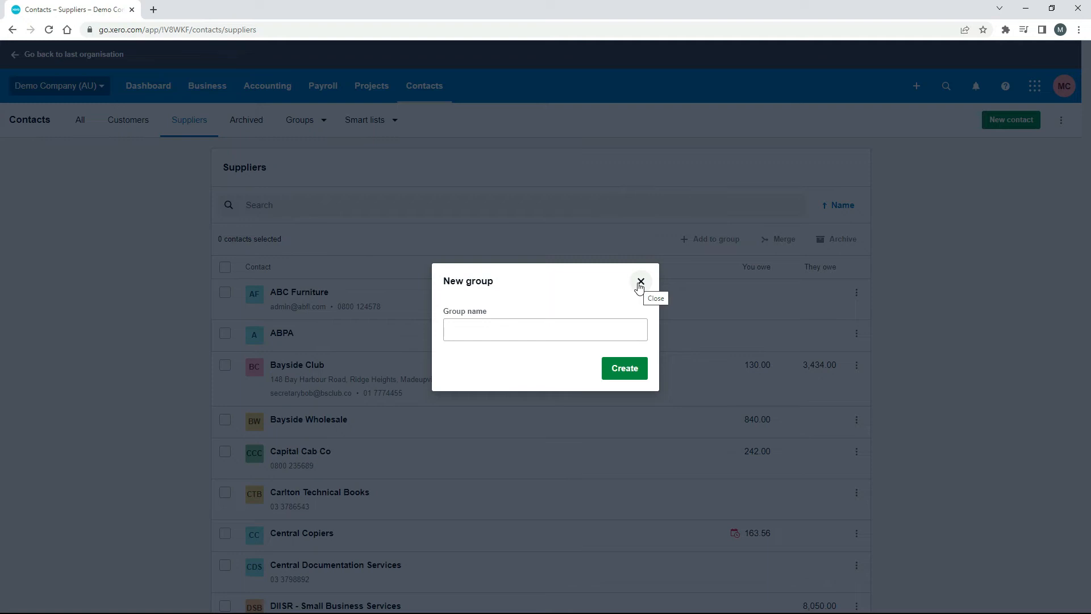
left_click(641, 282)
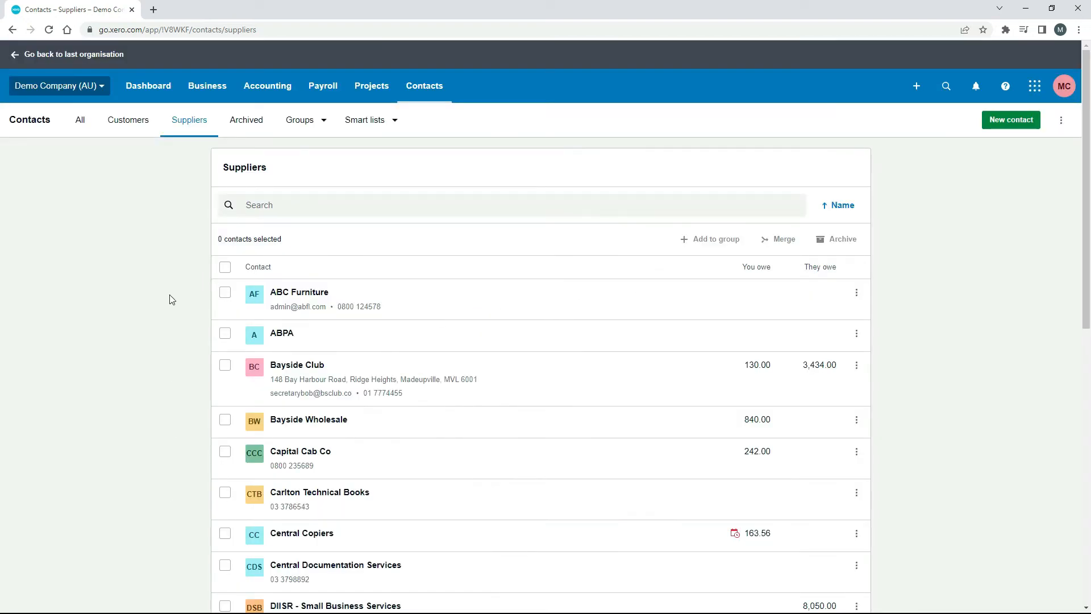
mouse_move(186, 189)
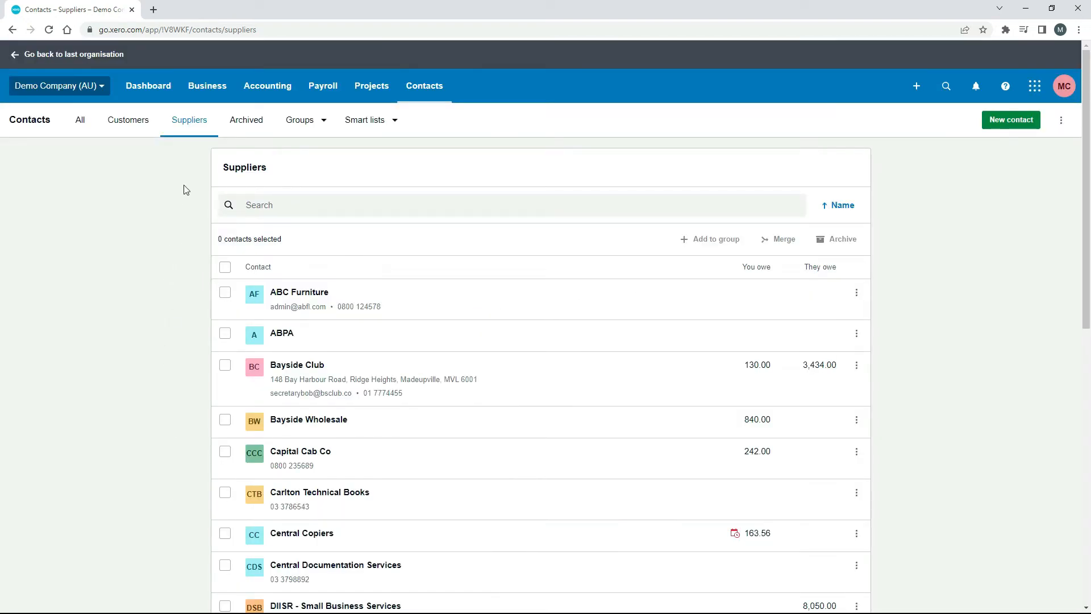
mouse_move(290, 150)
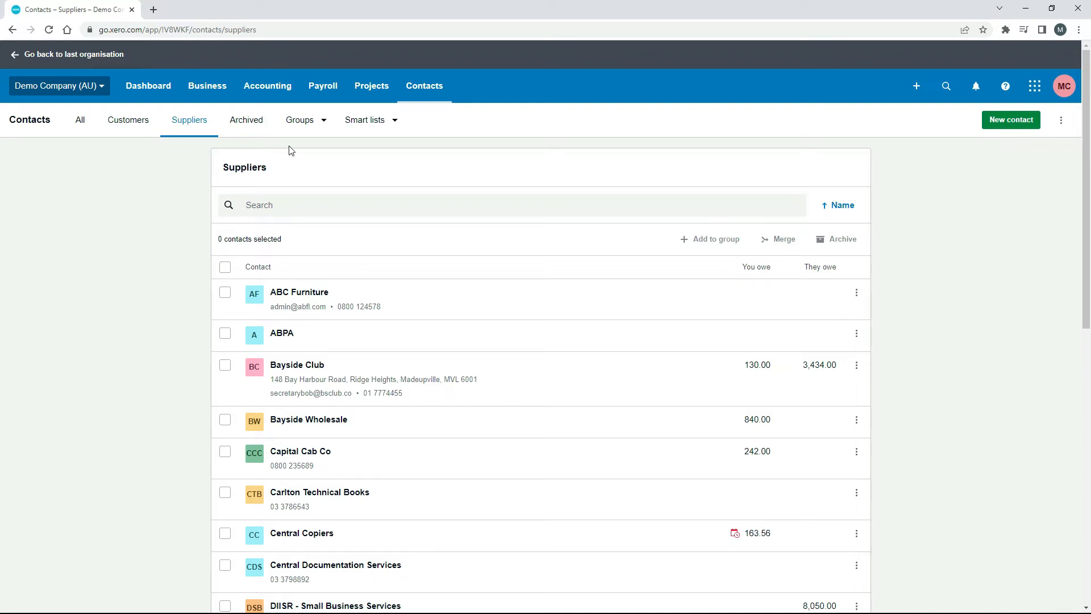
mouse_move(333, 193)
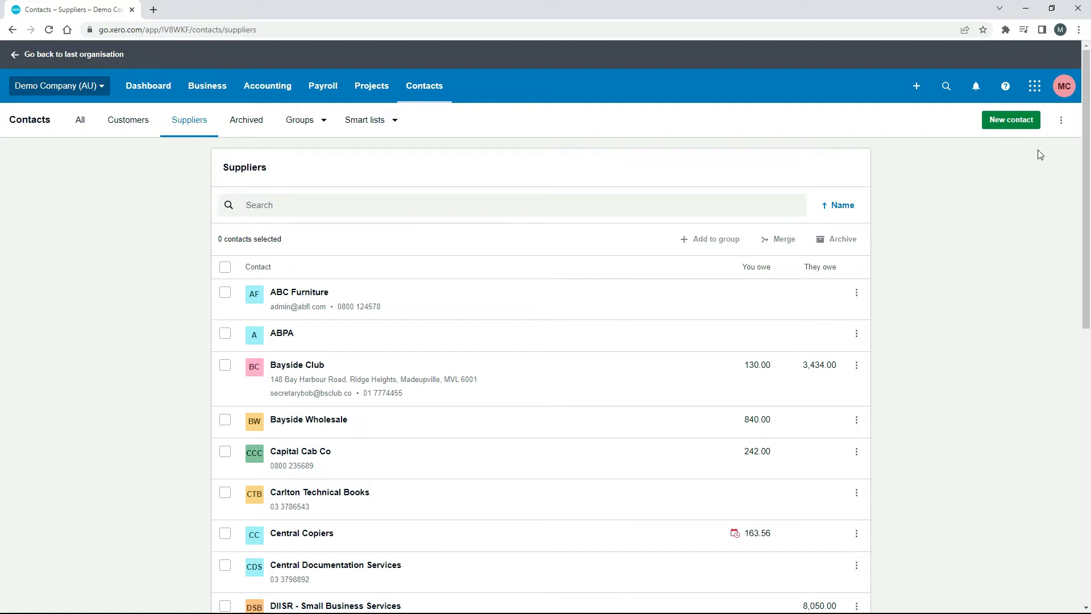
mouse_move(341, 149)
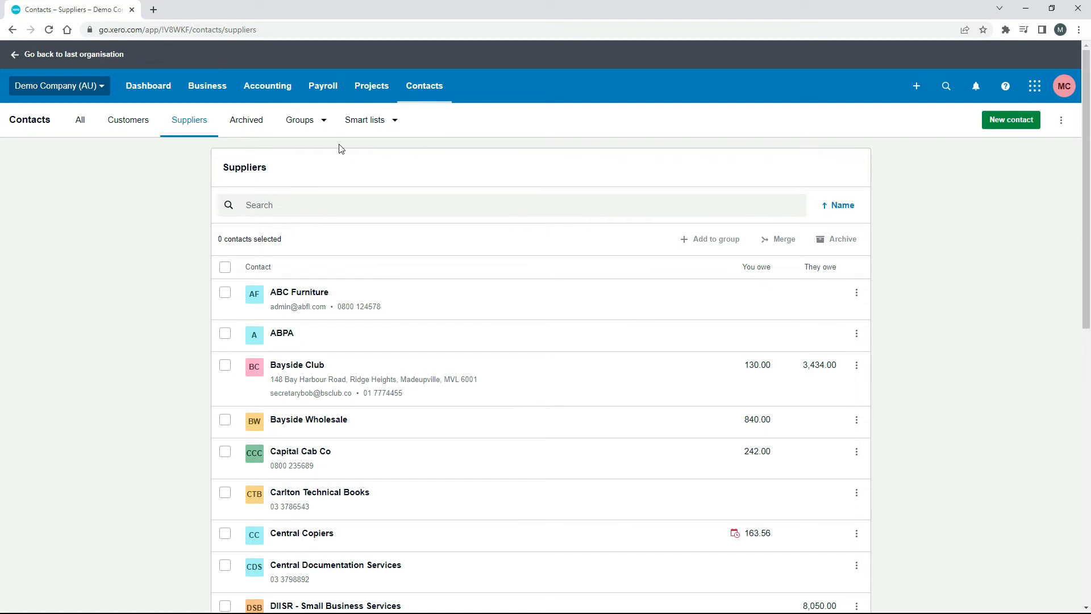
left_click(303, 120)
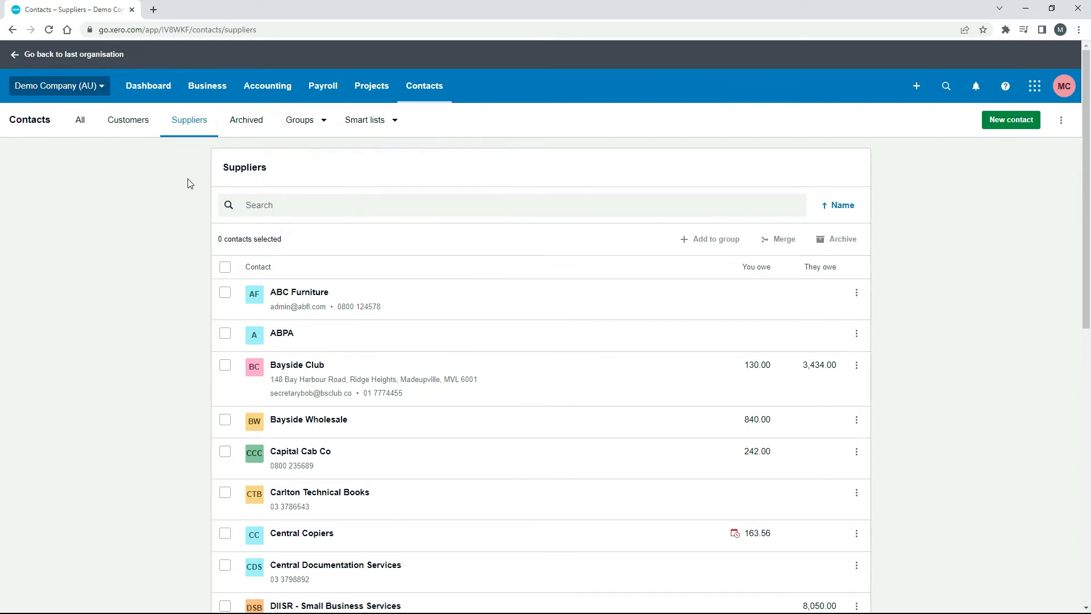
mouse_move(175, 201)
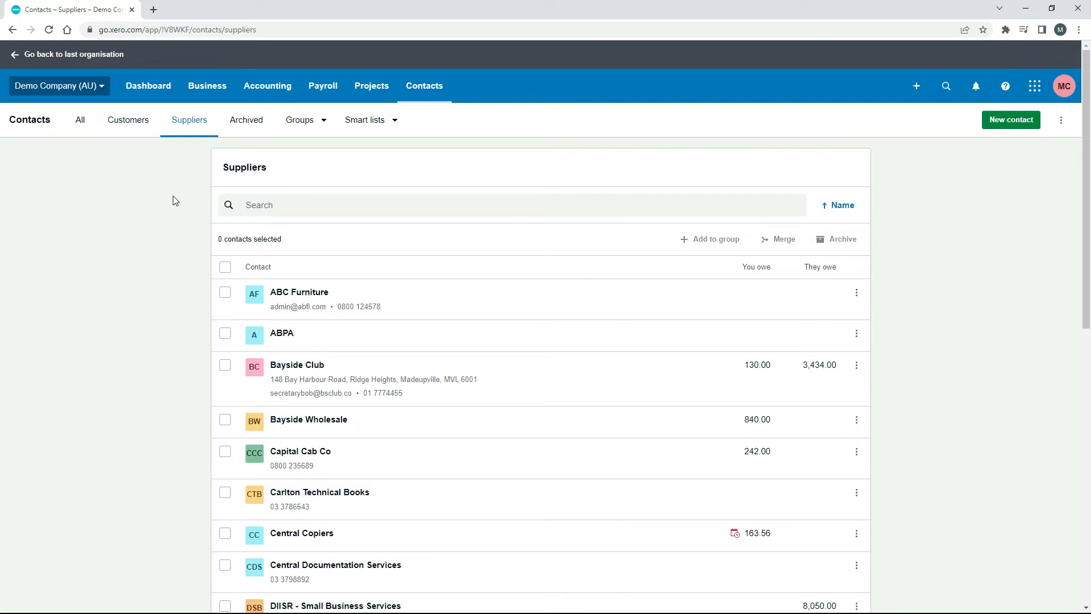
mouse_move(116, 157)
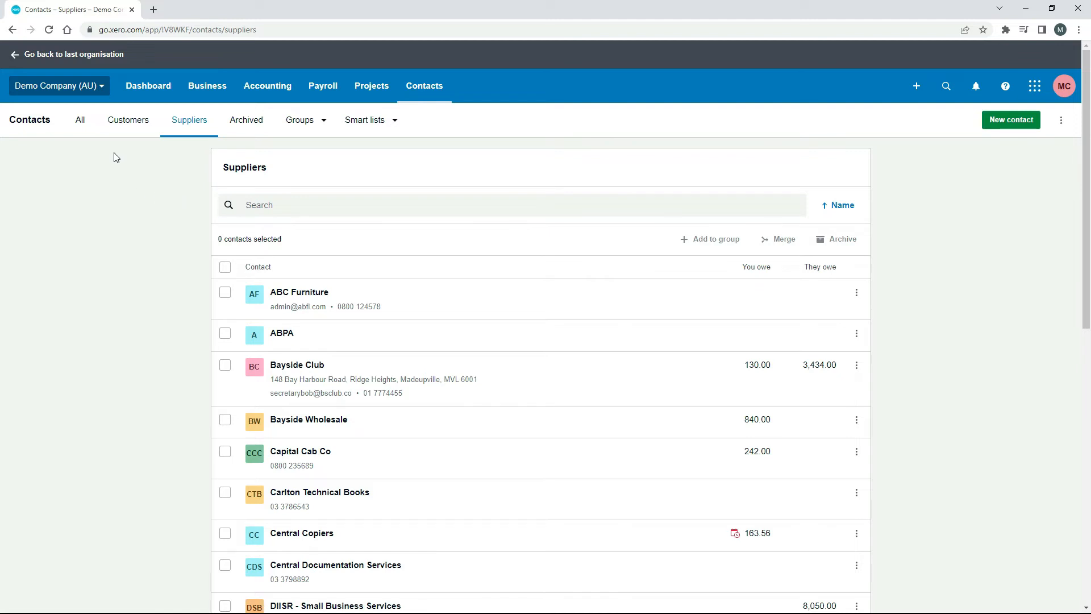
- Switch to the All contacts tab, then tick and clear contact checkboxes, including 7-Eleven
left_click(80, 120)
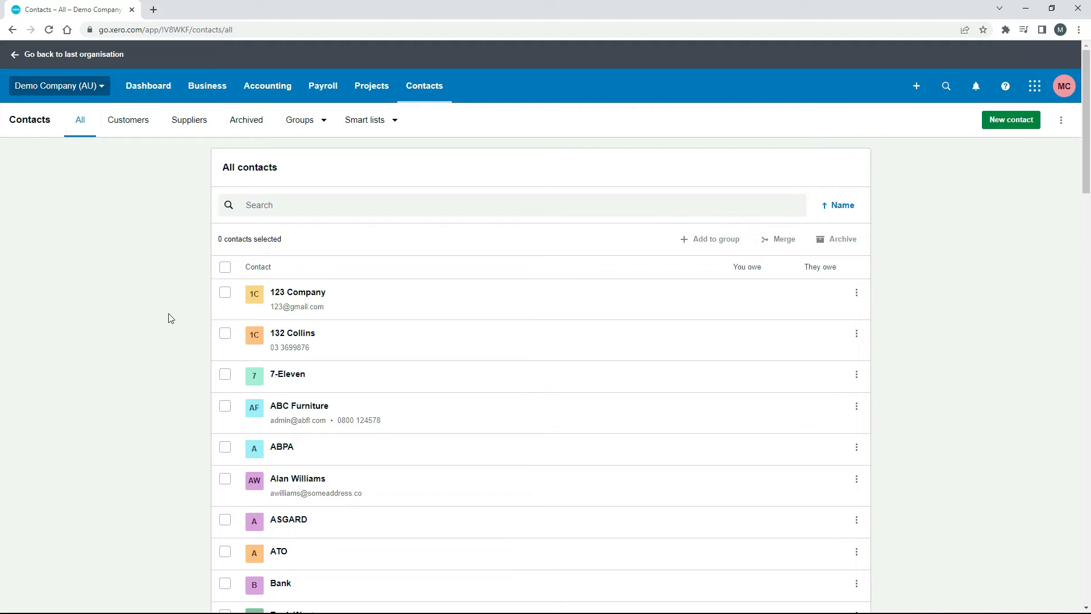
left_click(225, 334)
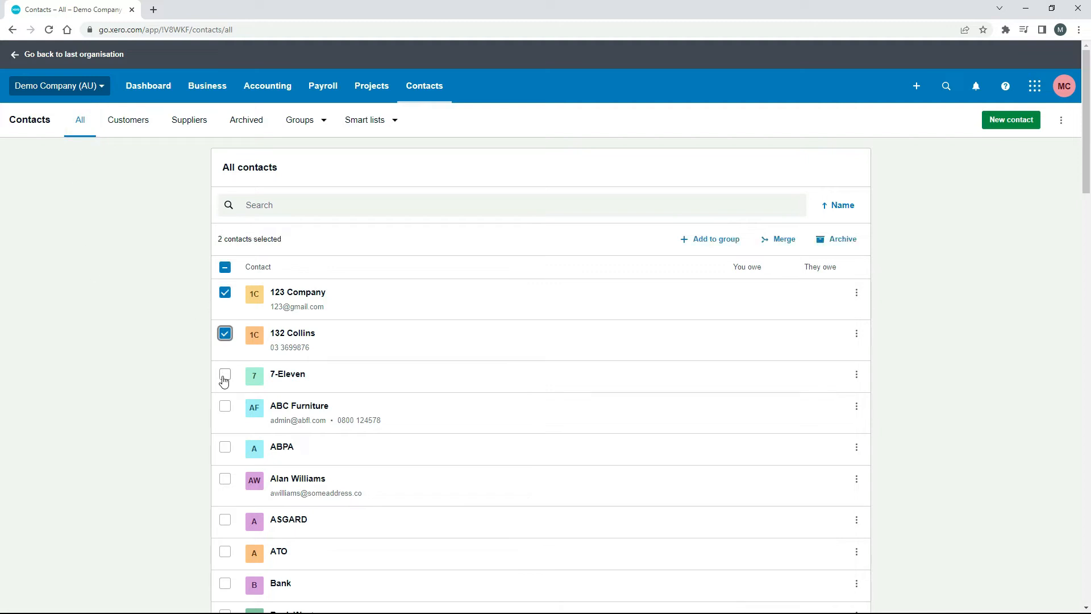
left_click(225, 376)
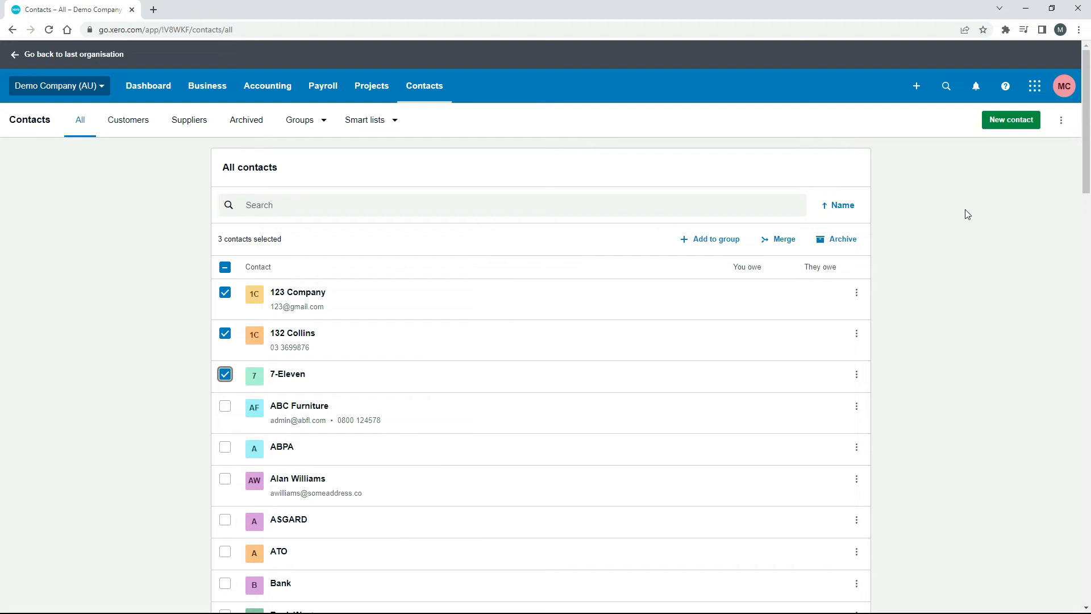
mouse_move(315, 317)
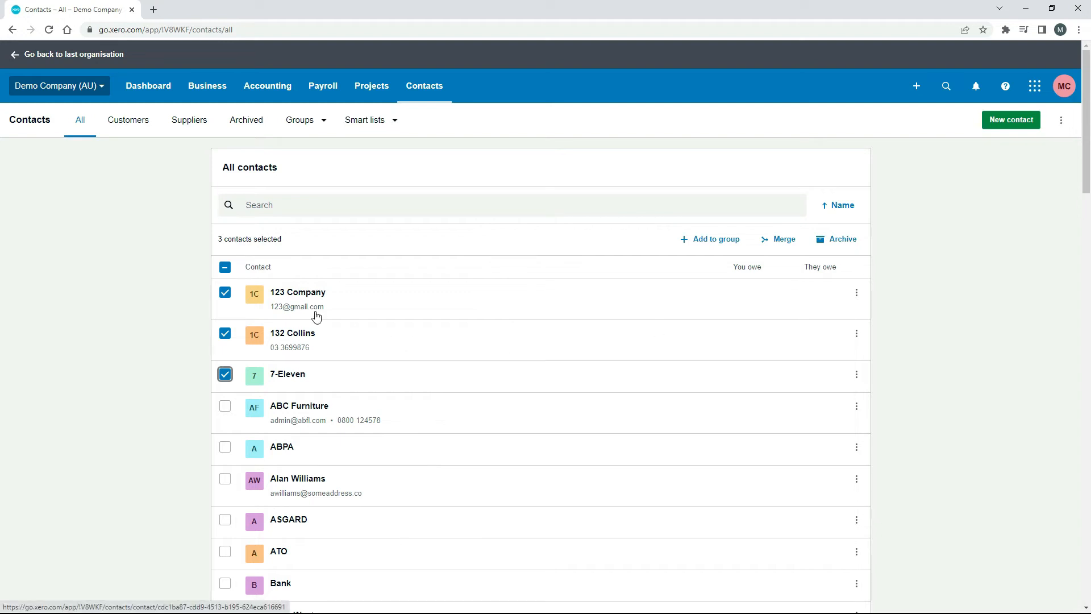
mouse_move(186, 292)
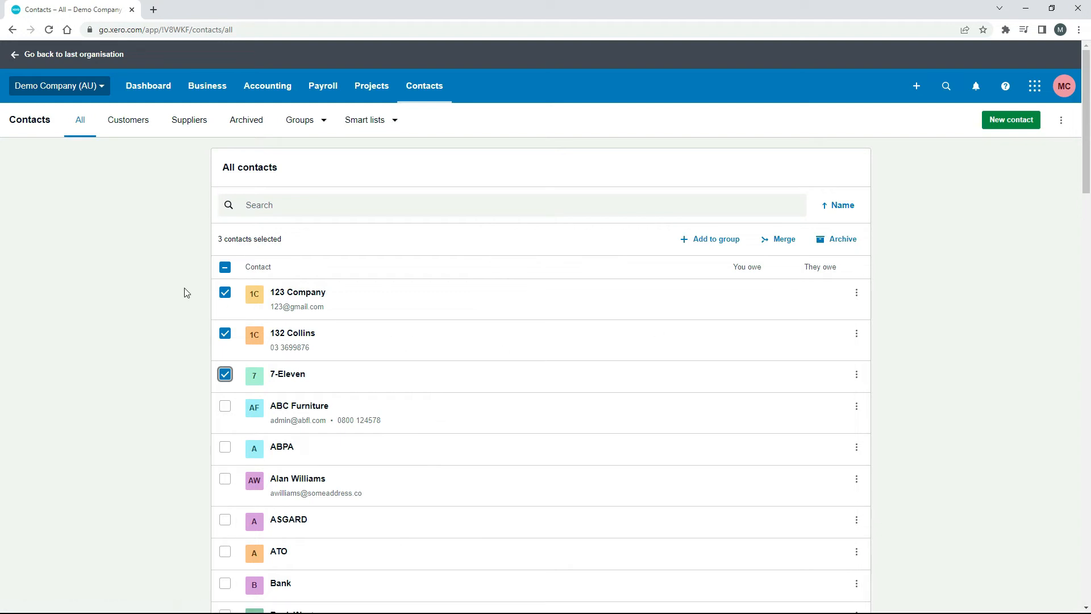
left_click(225, 267)
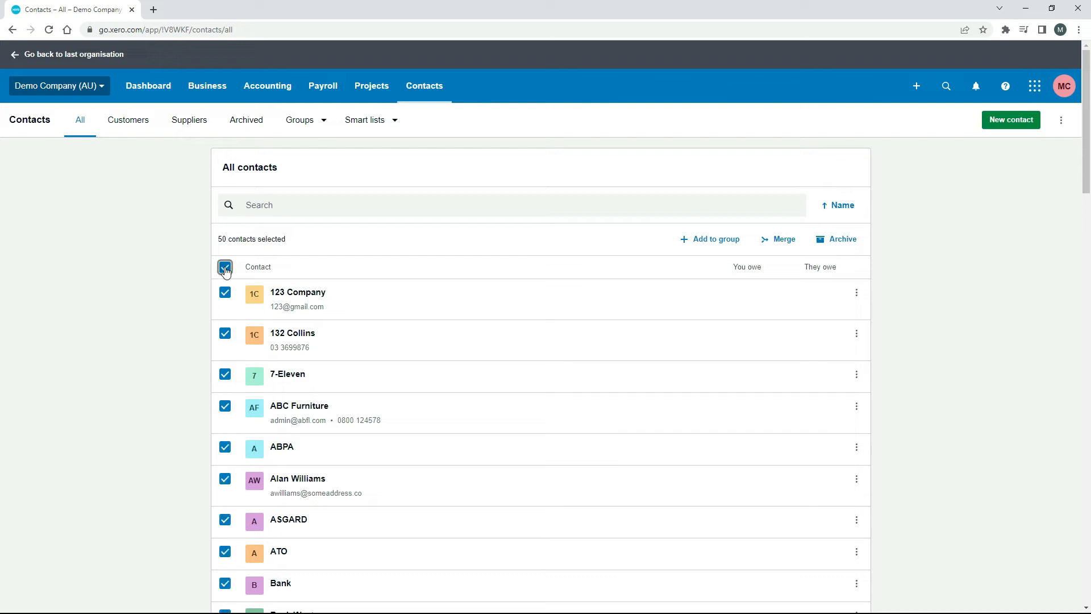
left_click(225, 267)
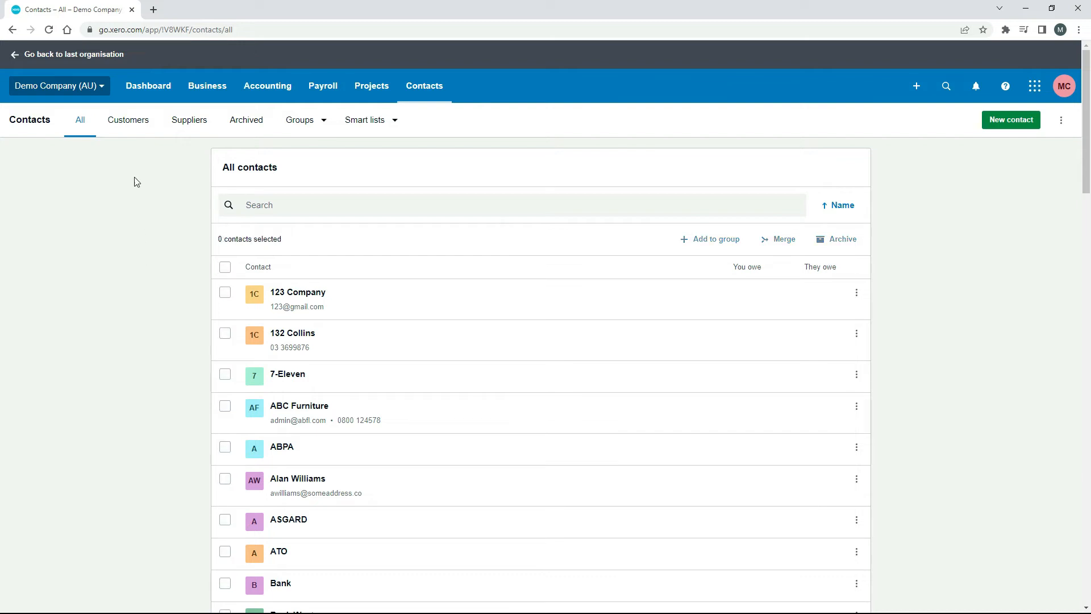
- Export all contacts as Contacts.csv and open the downloaded file
left_click(1062, 120)
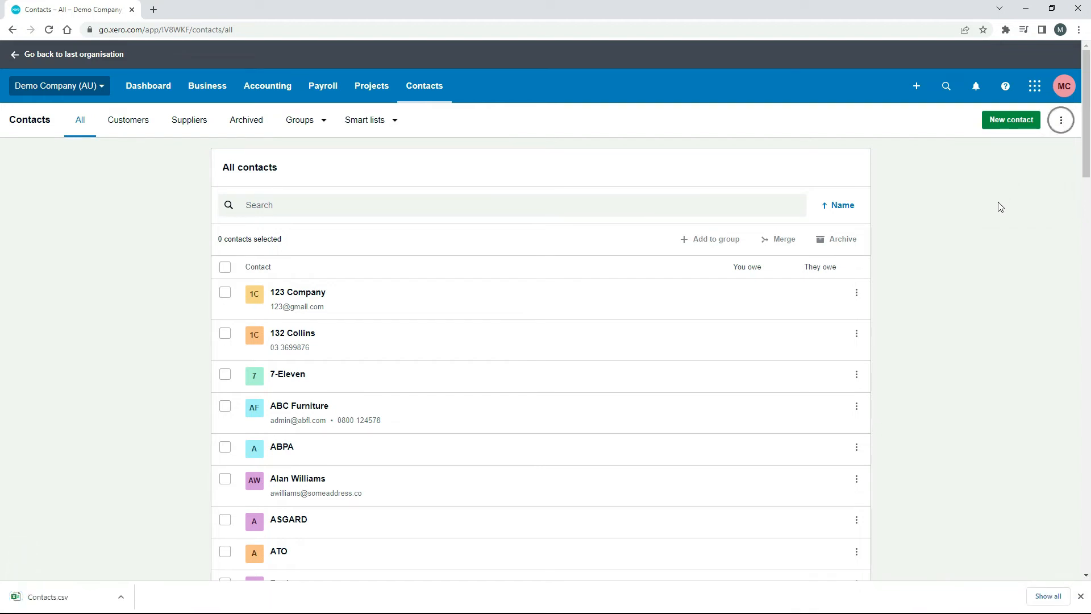
mouse_move(121, 480)
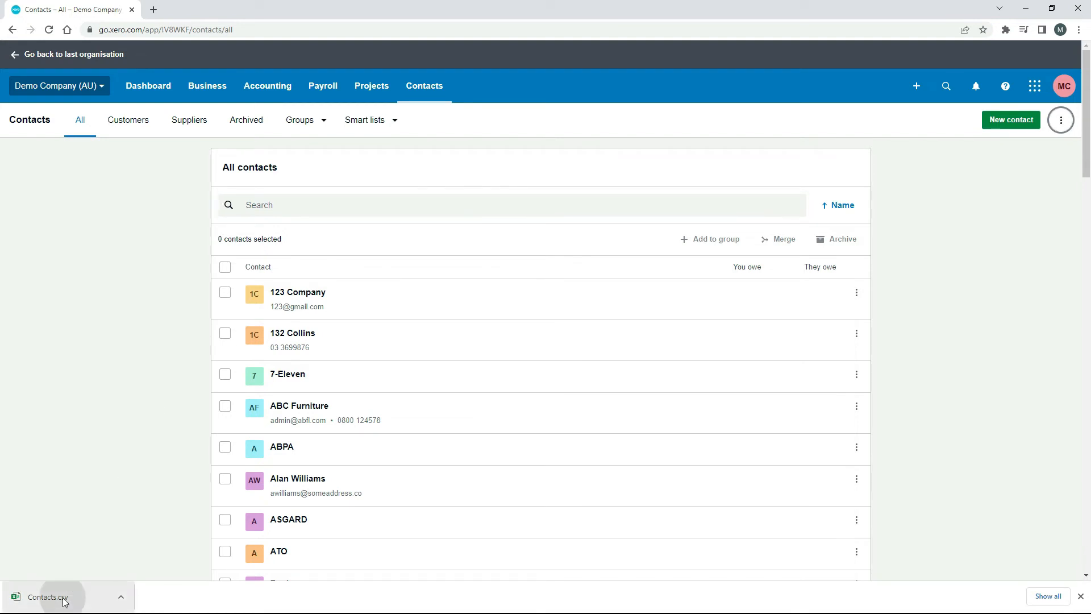
left_click(47, 596)
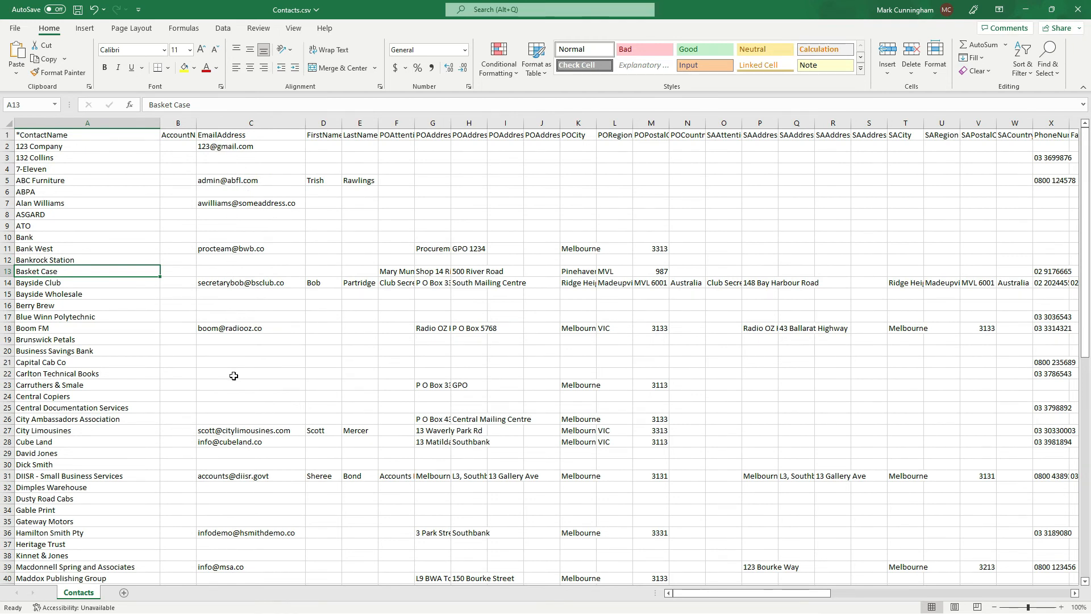
mouse_move(230, 161)
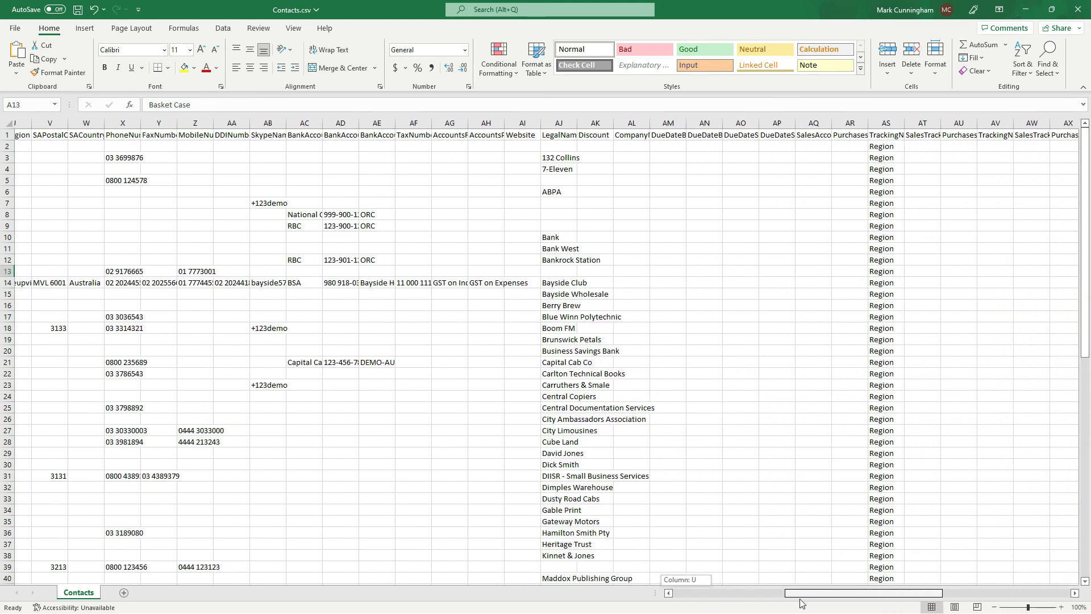
- Scroll right across Contacts.csv's detail columns and back to column A
scroll("right", 3)
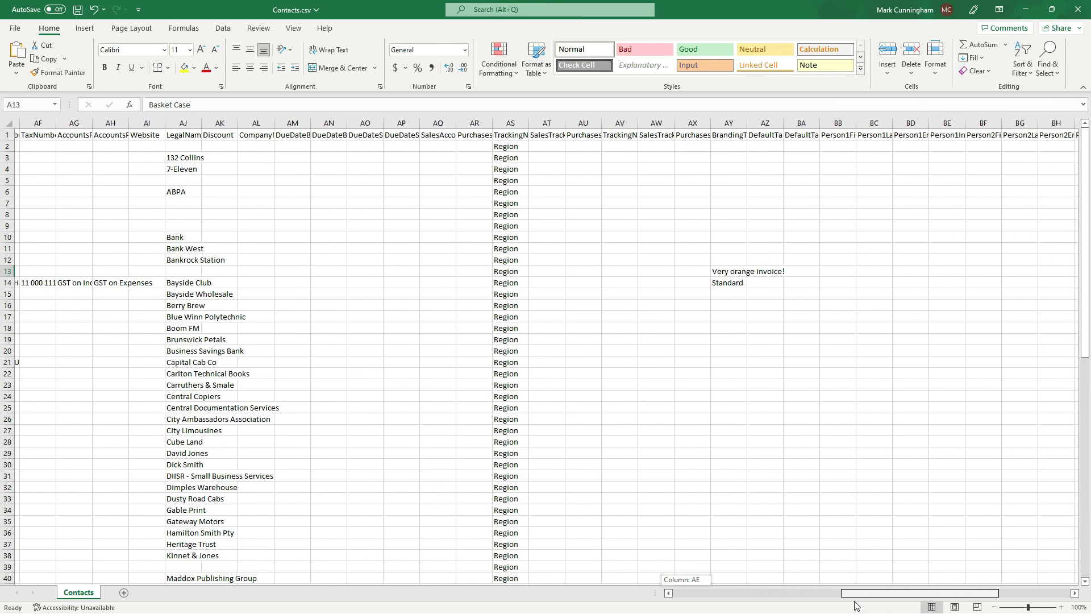
scroll("left", 3)
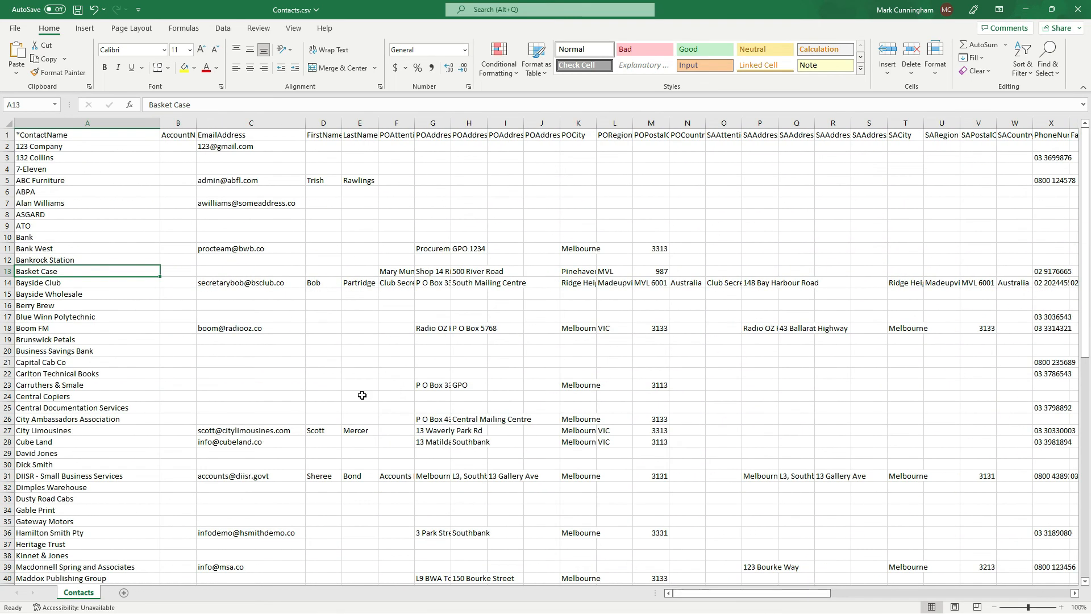
left_click(251, 305)
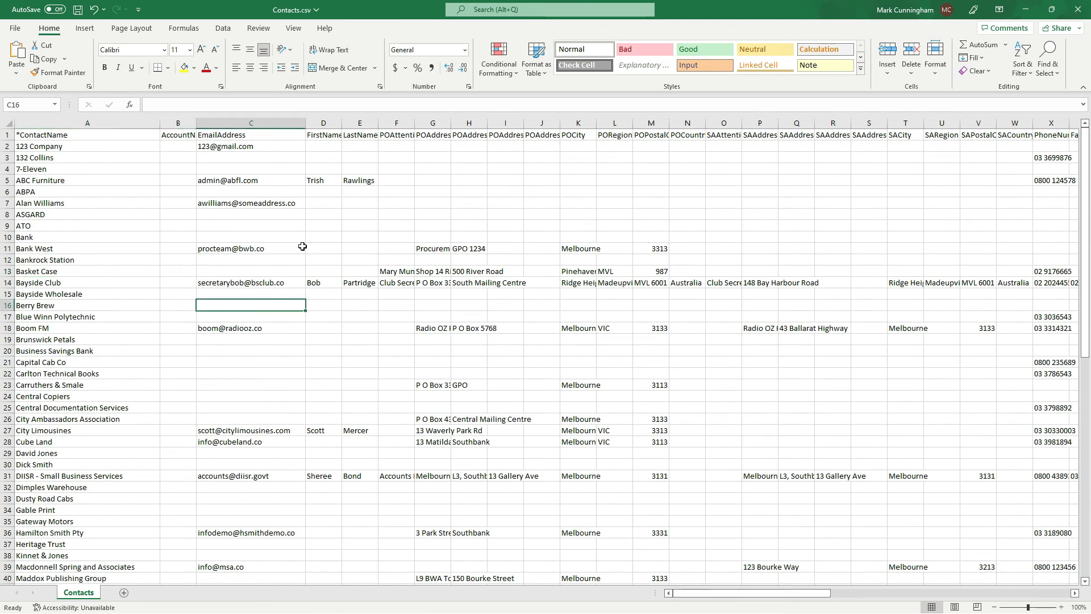
left_click(322, 237)
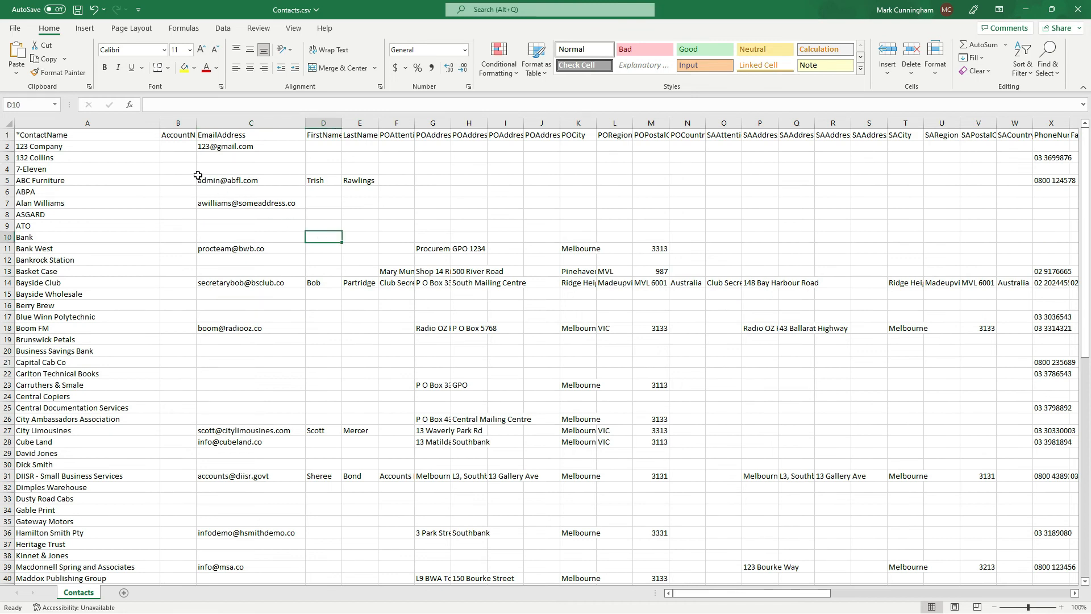
mouse_move(169, 162)
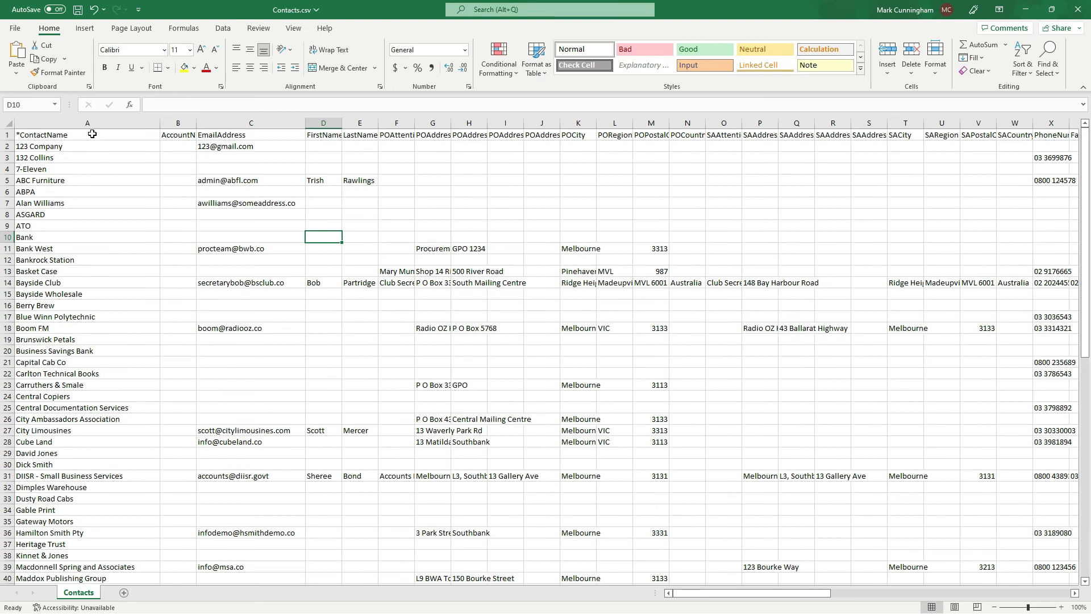
left_click(86, 134)
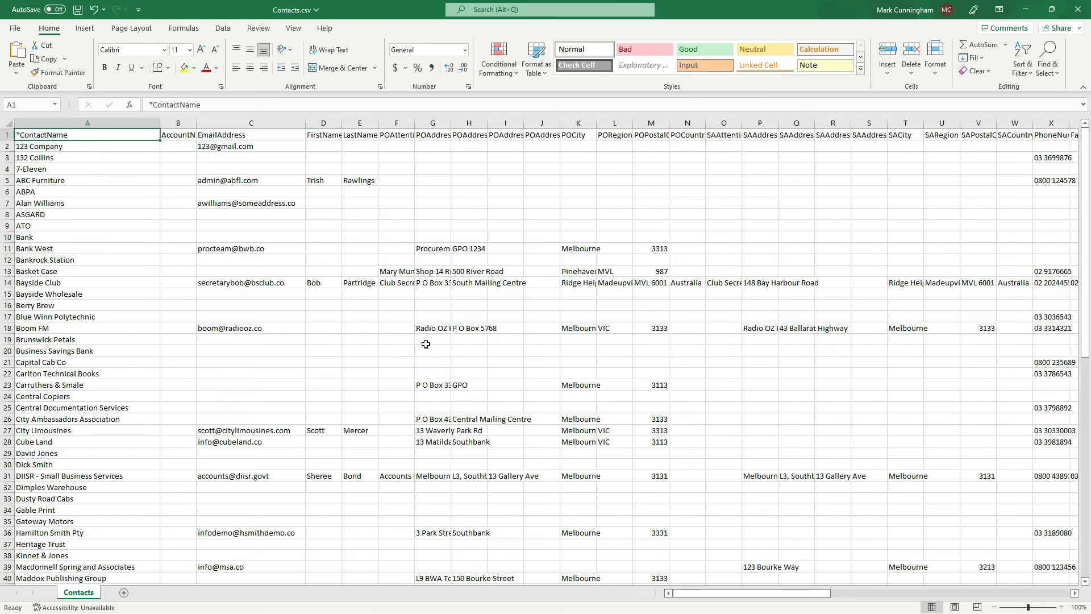
mouse_move(323, 272)
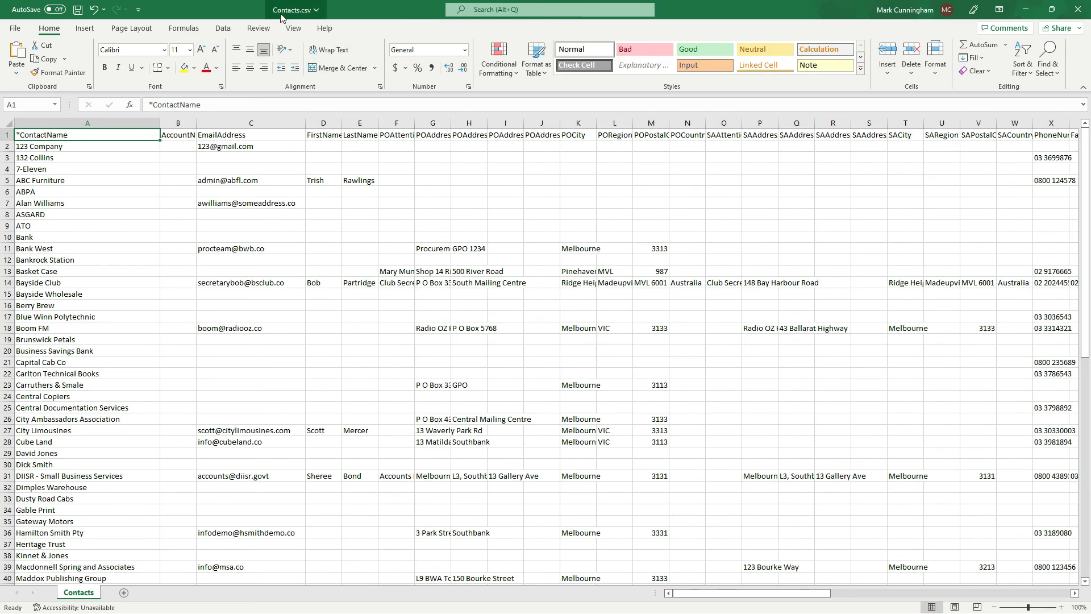
mouse_move(288, 22)
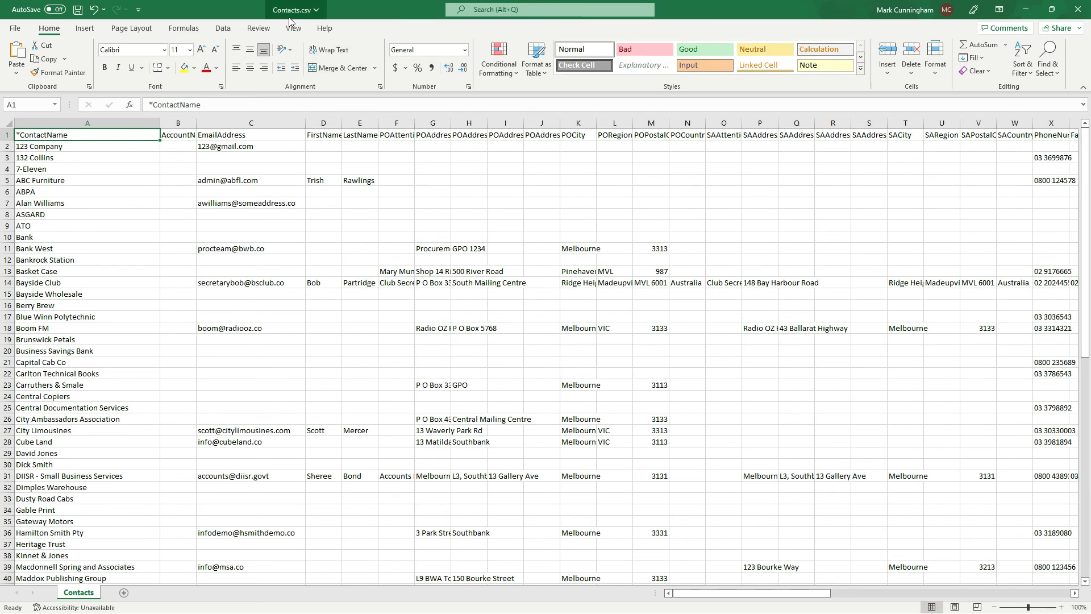
mouse_move(315, 10)
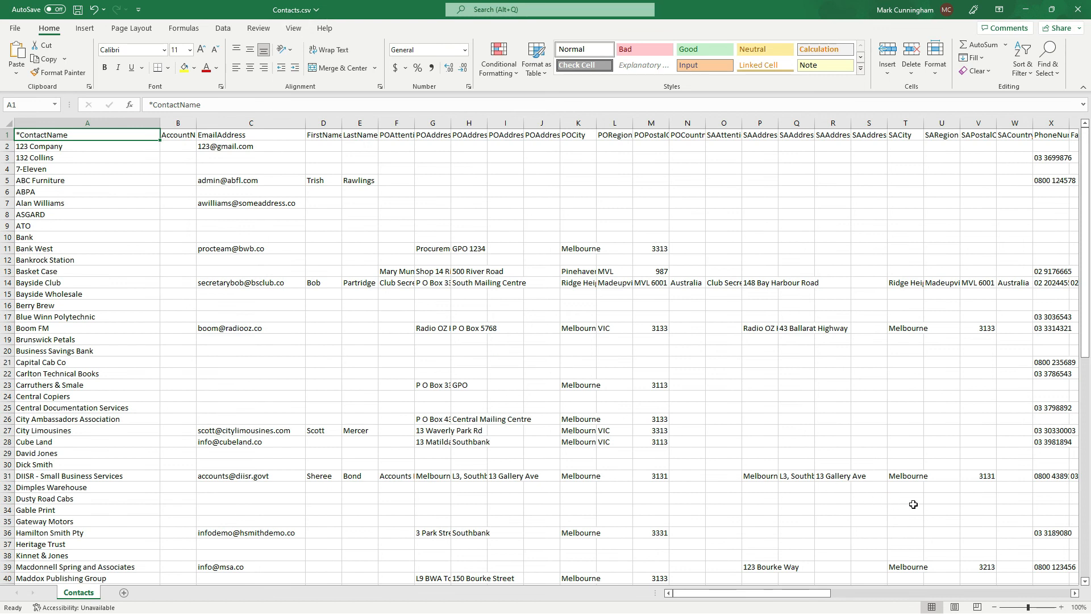
mouse_move(935, 521)
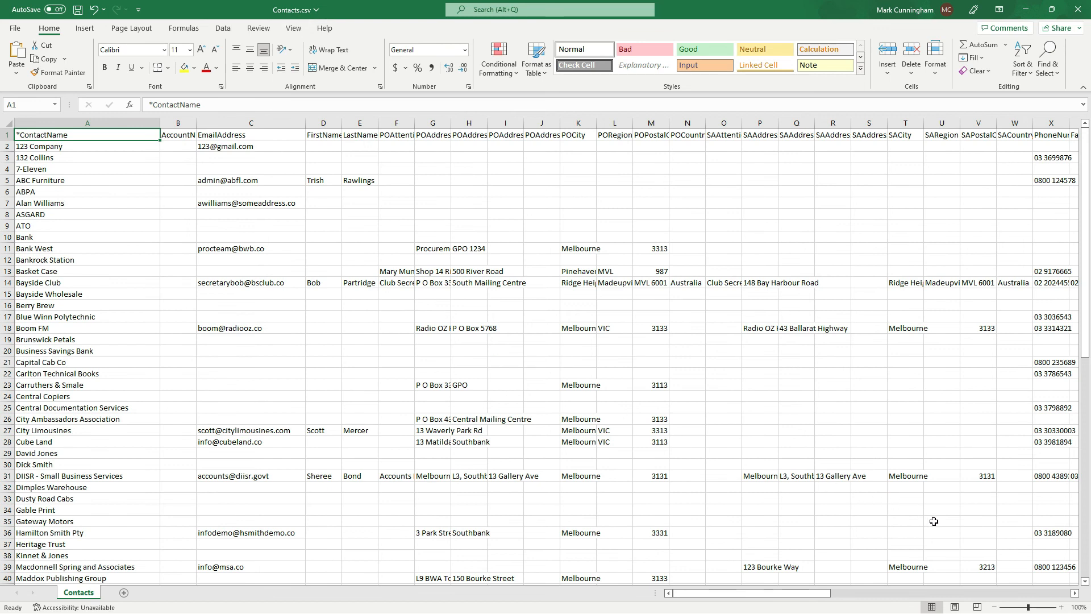